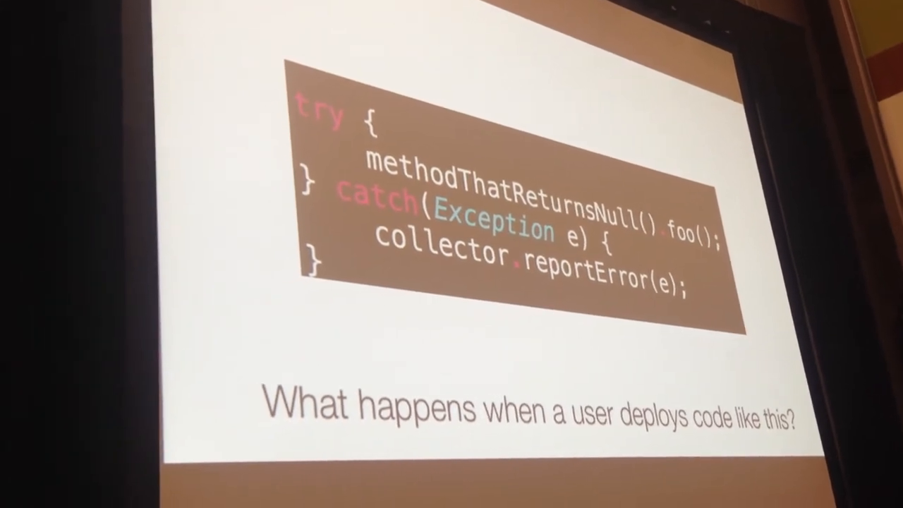
key(Right)
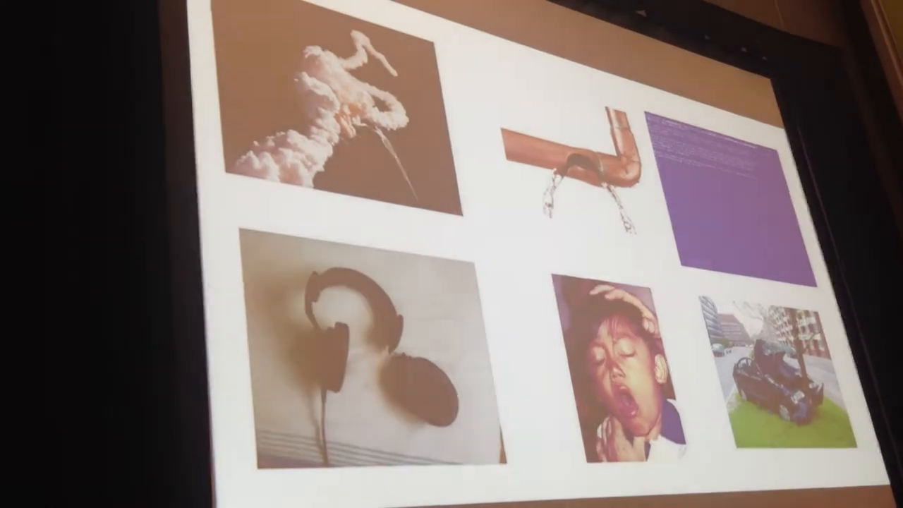
key(right)
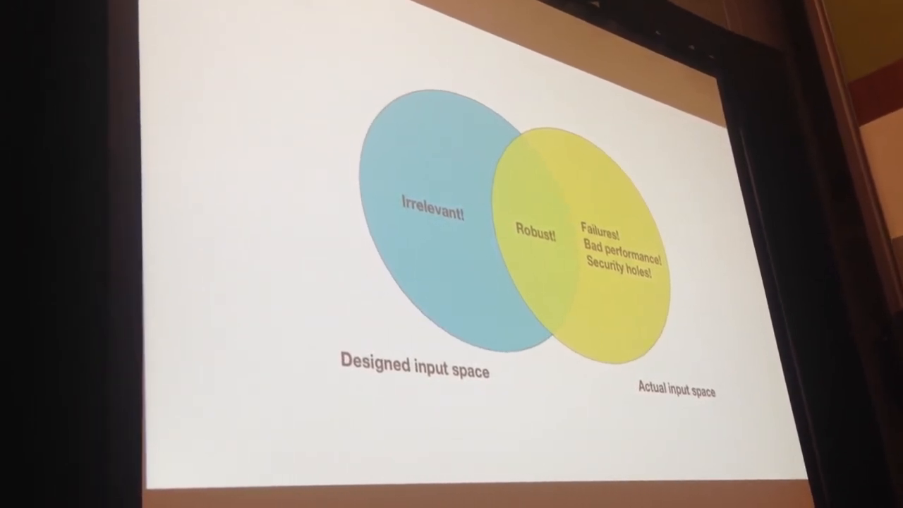
key(Right)
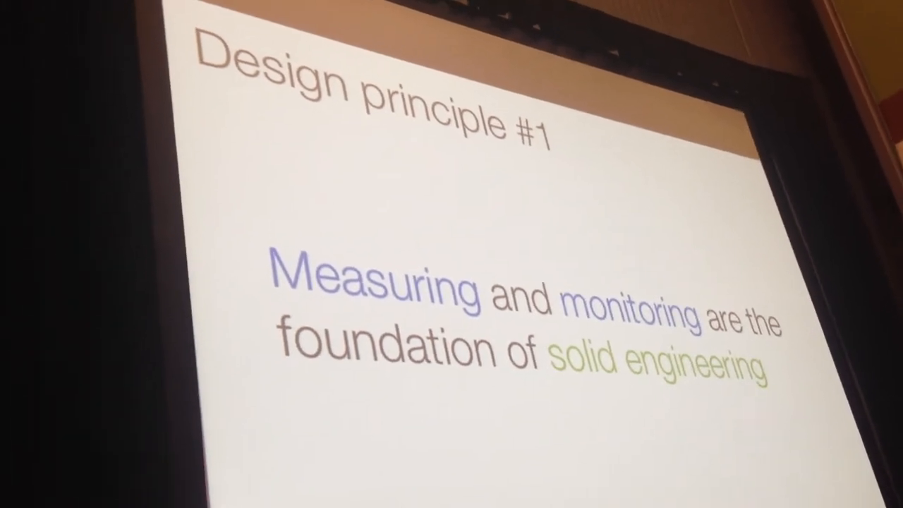